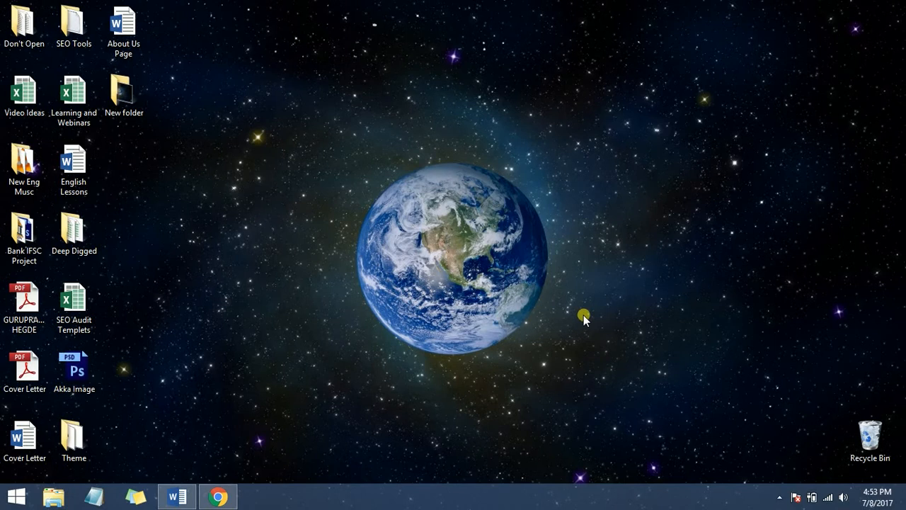
mouse_move(590, 311)
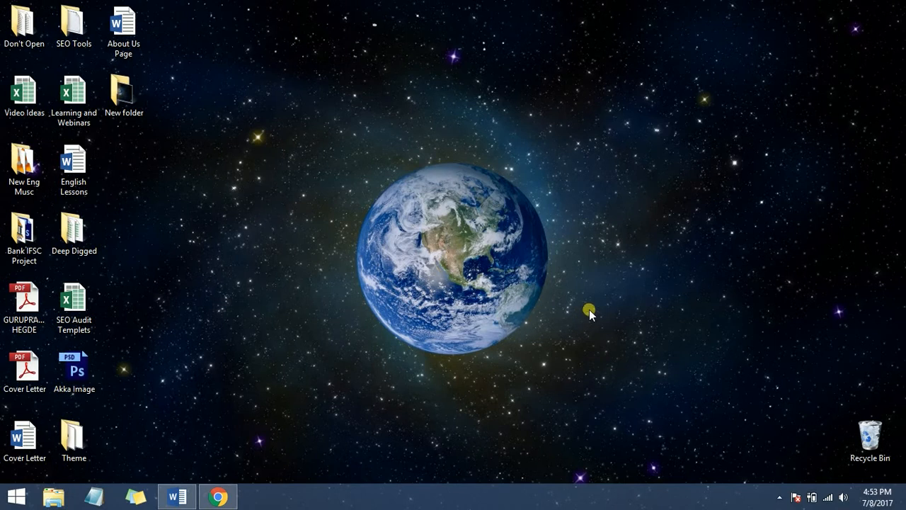
Launch Chrome from the taskbar and show its main menu's Bookmarks submenu.
click(218, 496)
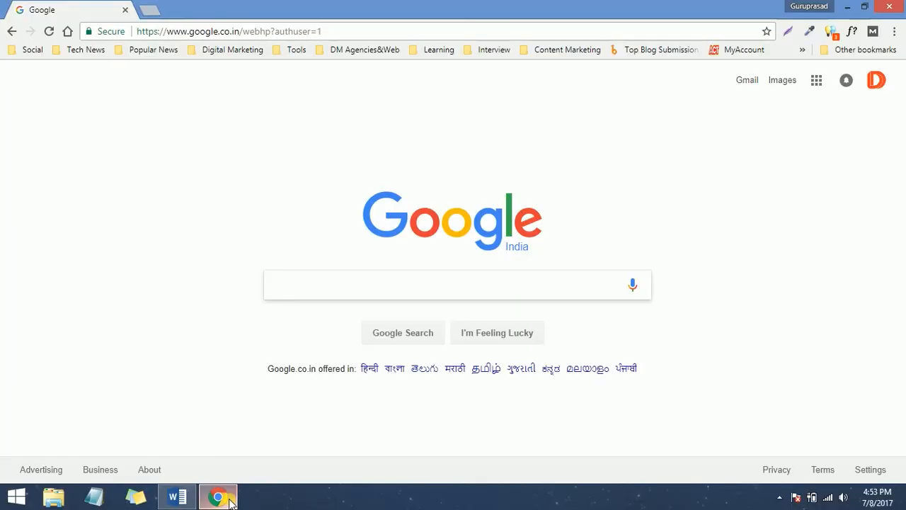
mouse_move(894, 31)
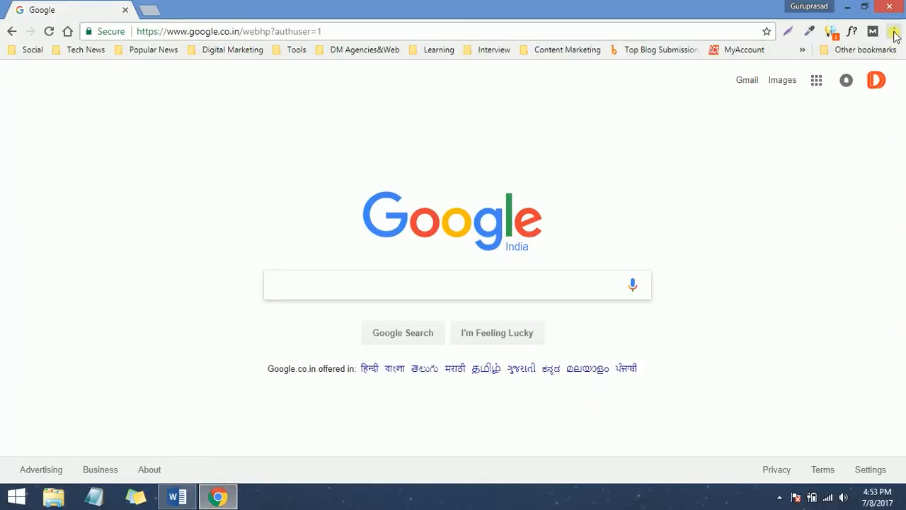
mouse_move(893, 31)
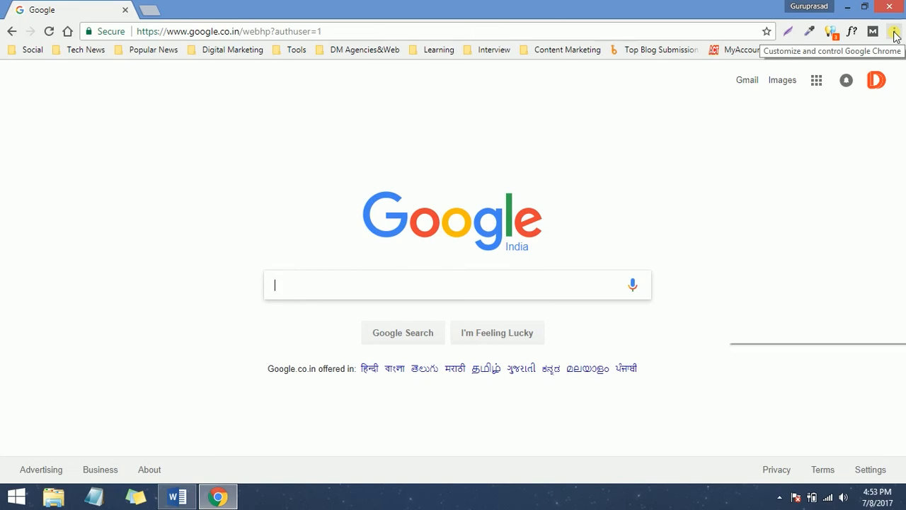
click(894, 31)
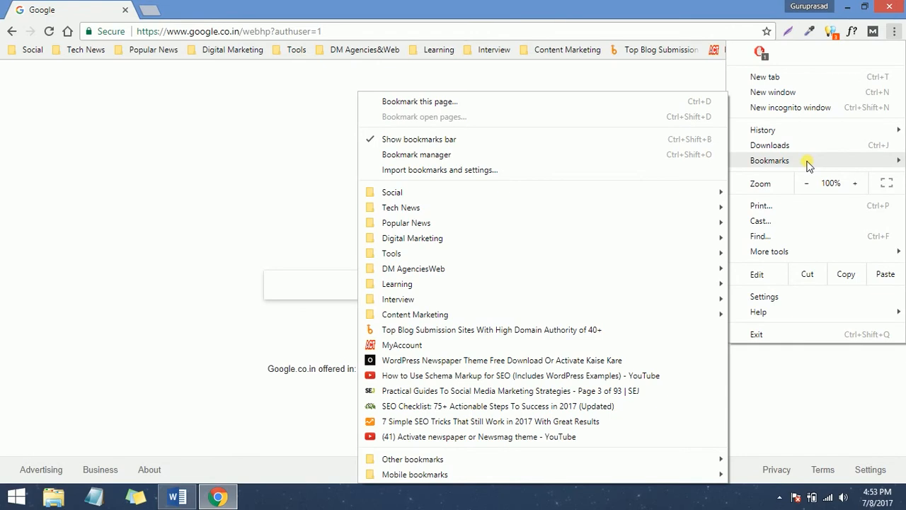
mouse_move(551, 170)
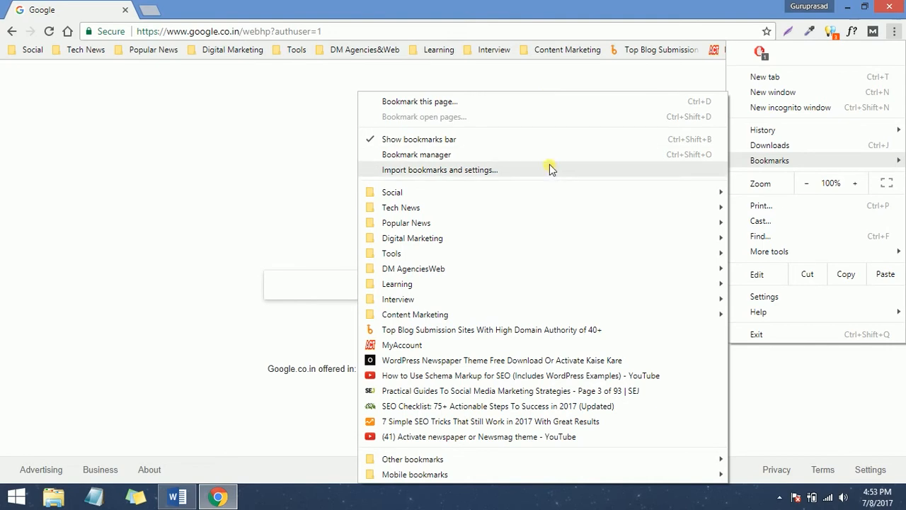
mouse_move(542, 154)
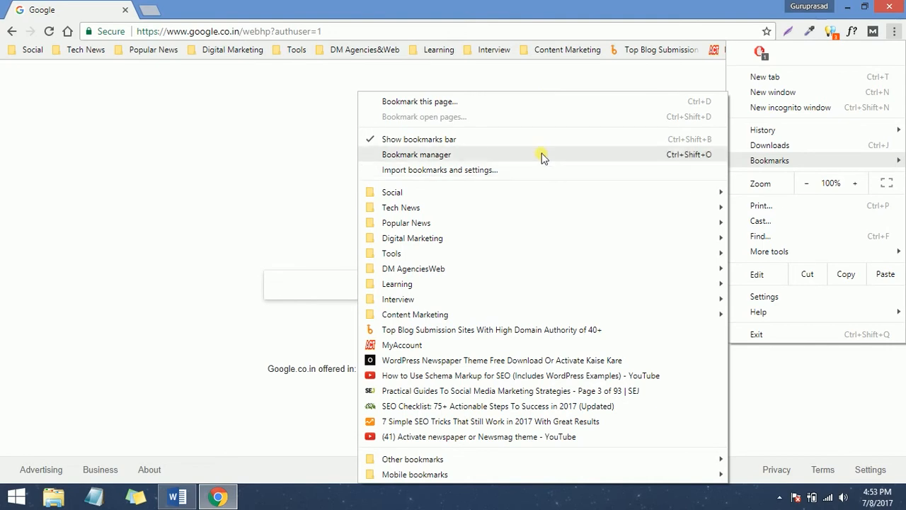
In Bookmark Manager, choose Organize > Export bookmarks to HTML file.
click(416, 155)
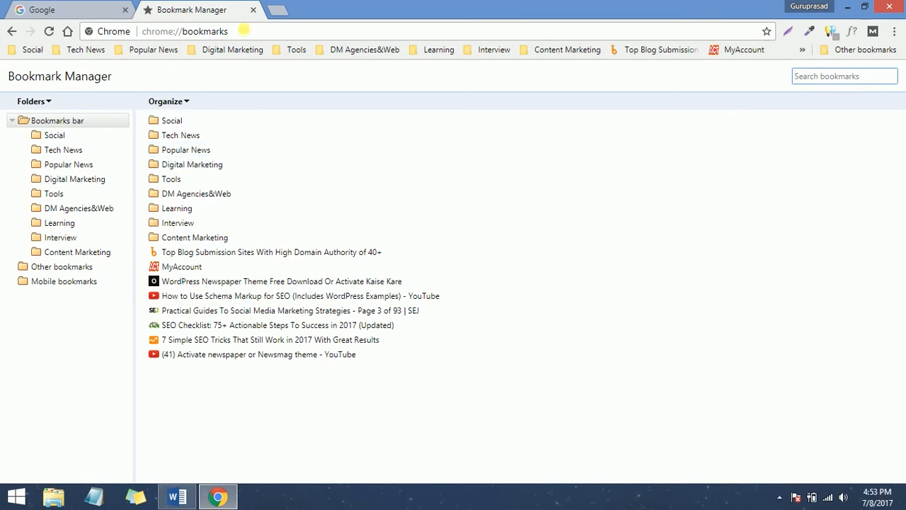
mouse_move(196, 99)
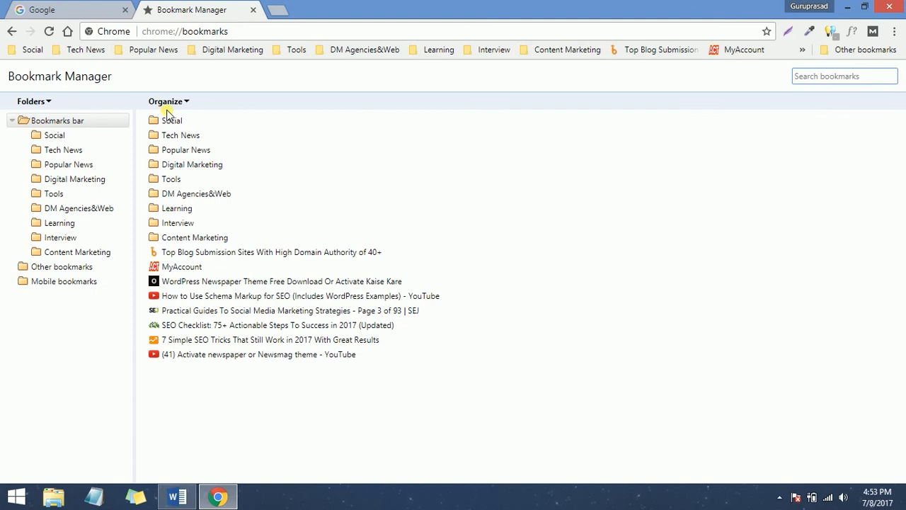
mouse_move(170, 106)
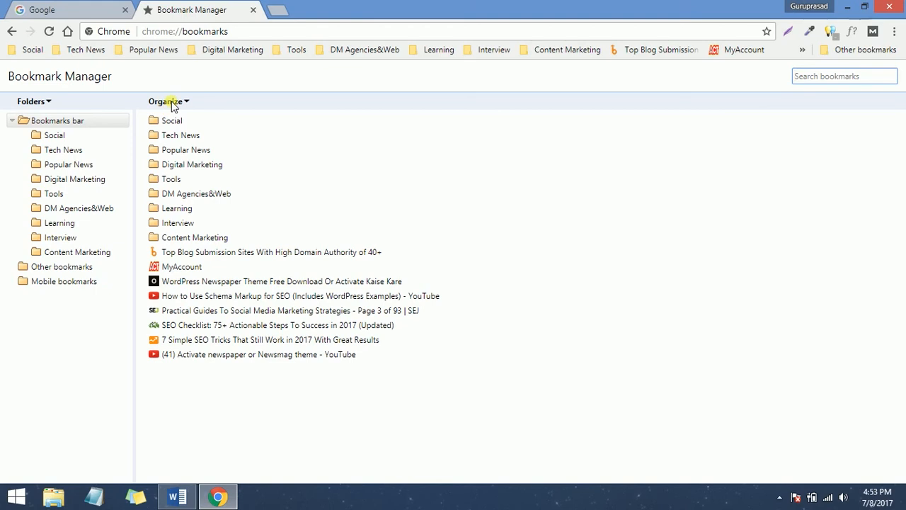
click(167, 101)
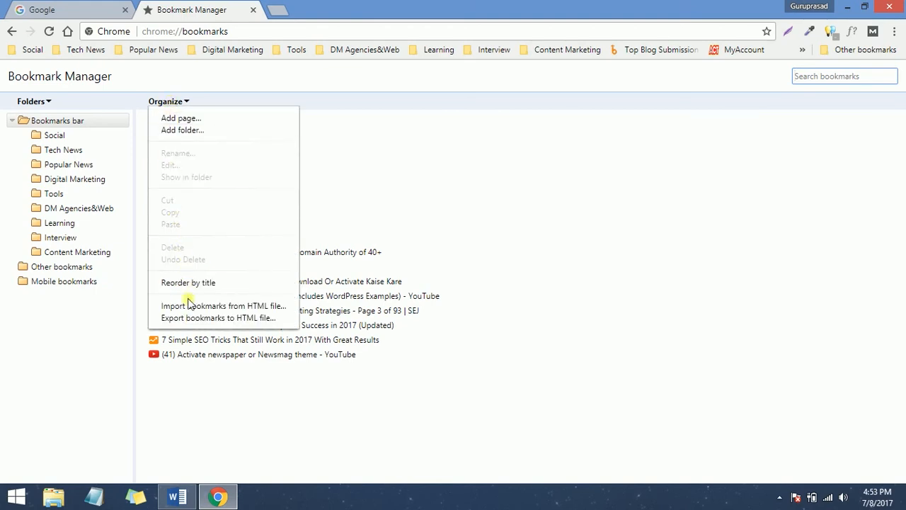
mouse_move(192, 317)
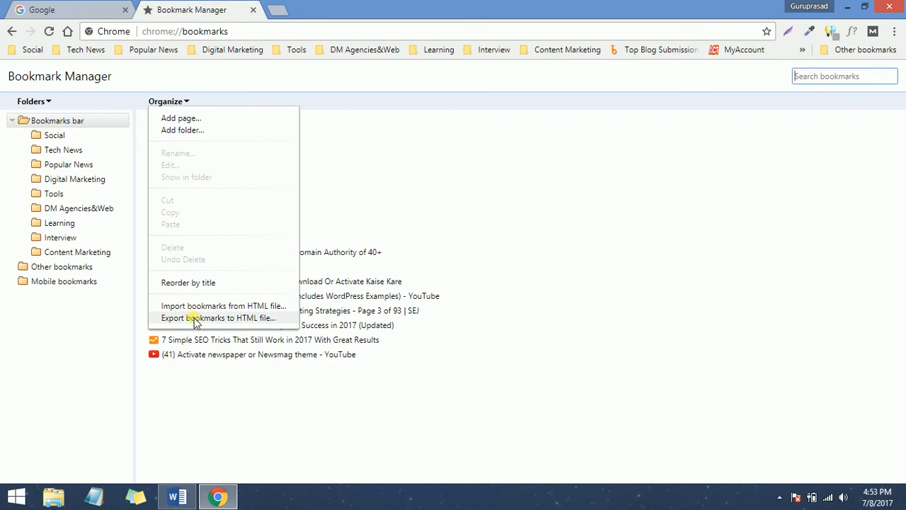
mouse_move(220, 322)
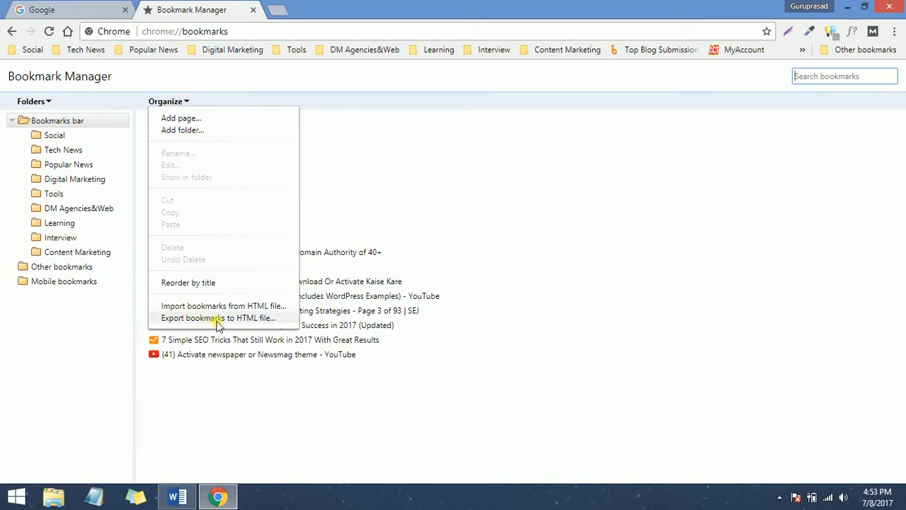
click(219, 317)
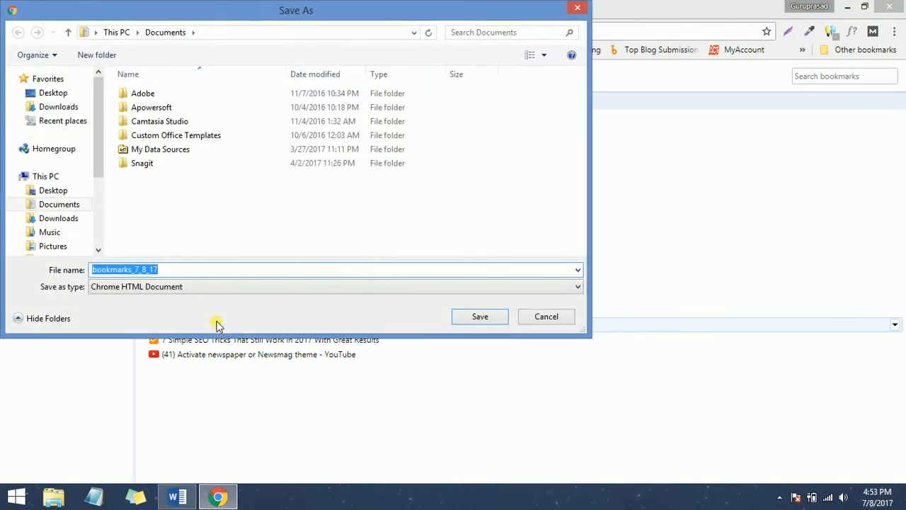
mouse_move(140, 214)
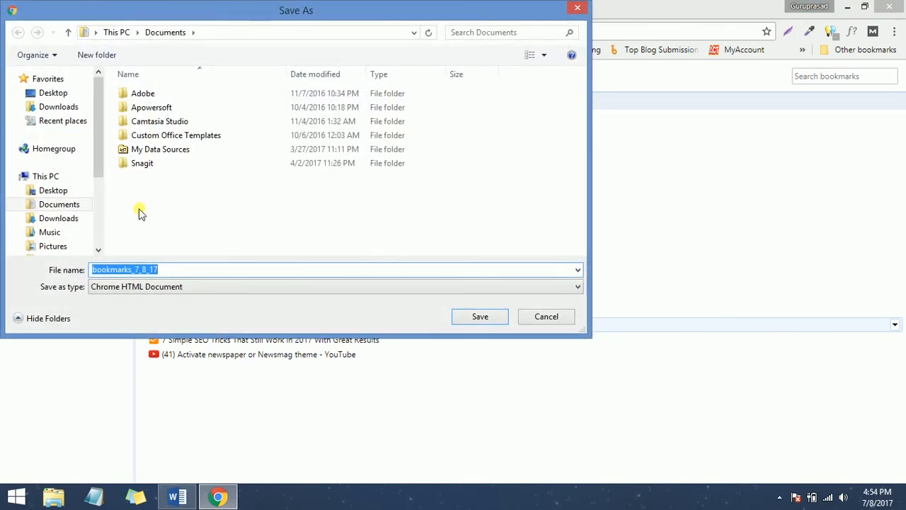
Save bookmarks_7_8_17 to the Desktop.
click(142, 163)
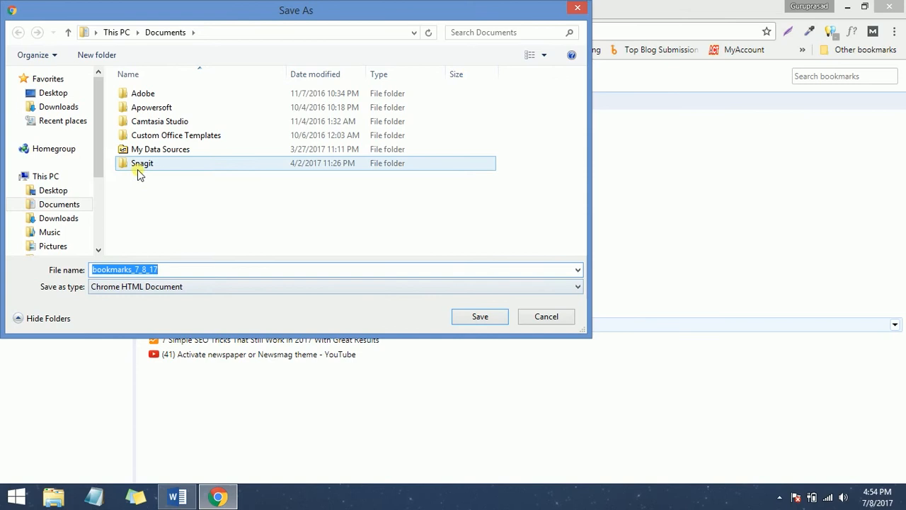
click(52, 93)
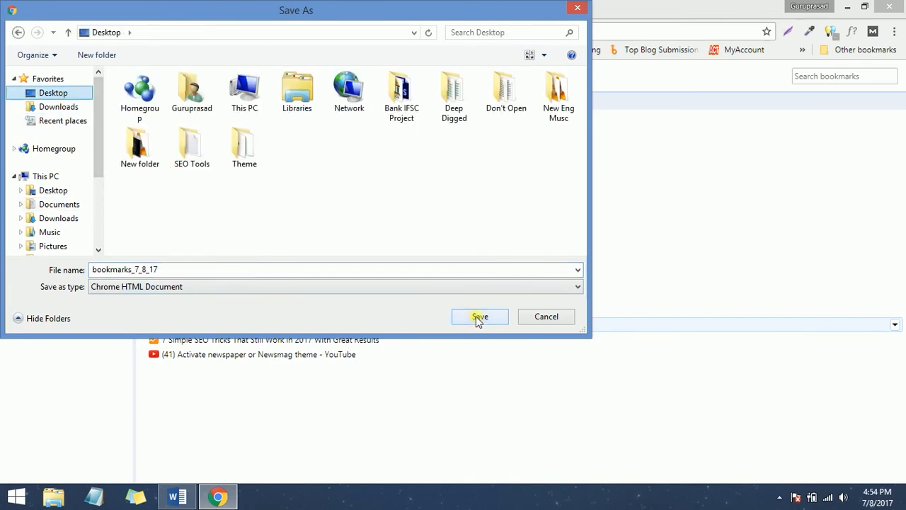
click(479, 316)
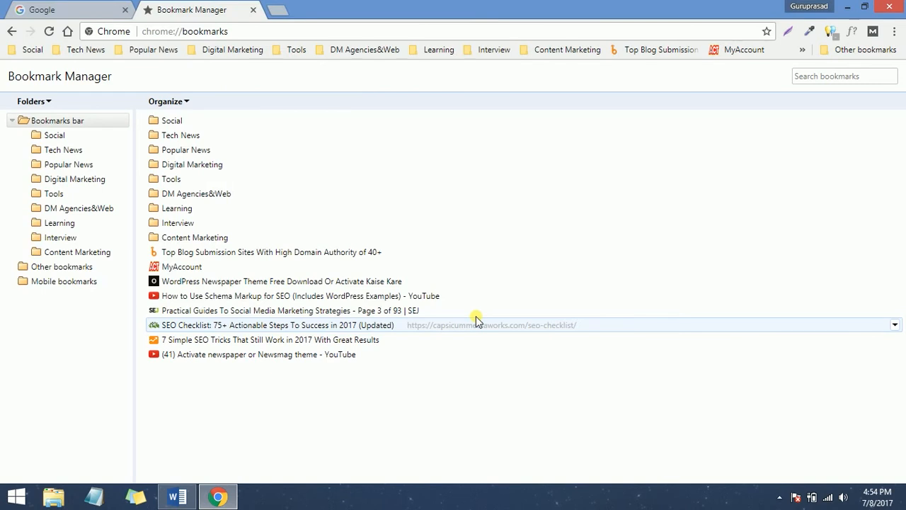
mouse_move(849, 11)
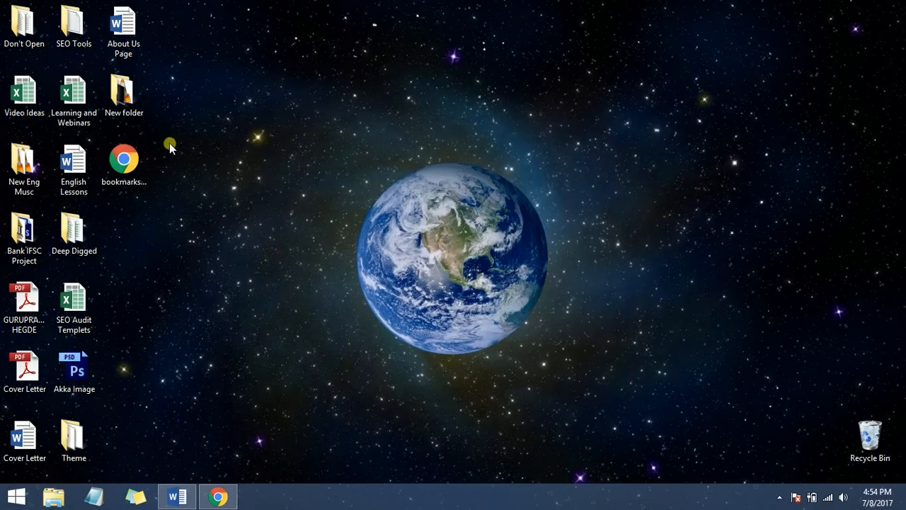
mouse_move(147, 203)
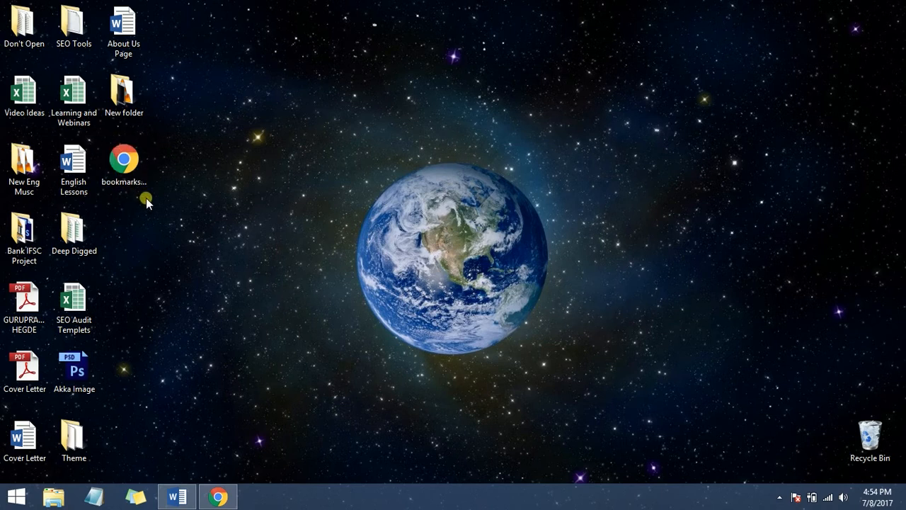
mouse_move(156, 197)
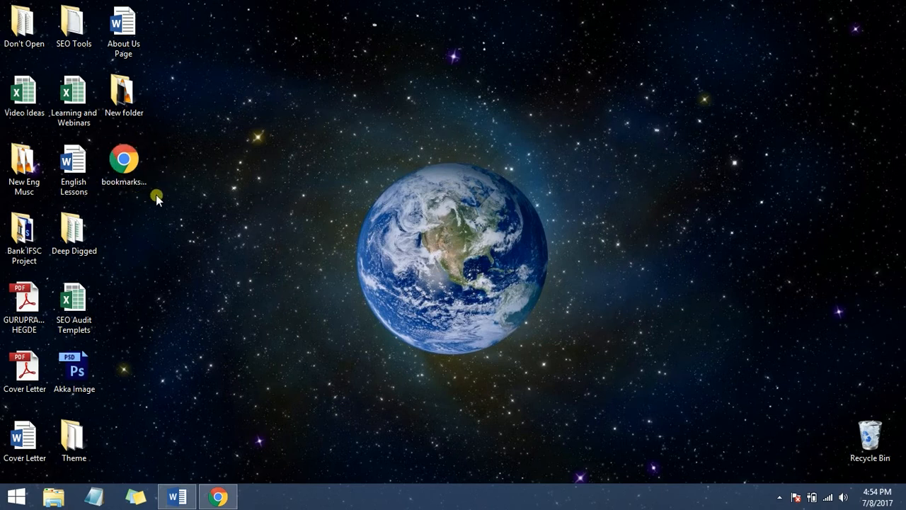
mouse_move(162, 246)
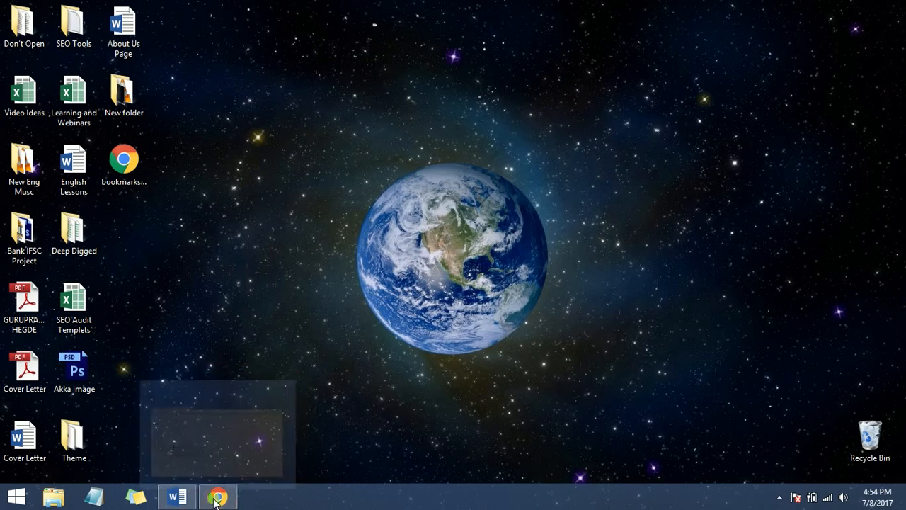
Bring Chrome to the front and close the Bookmark Manager tab.
click(218, 496)
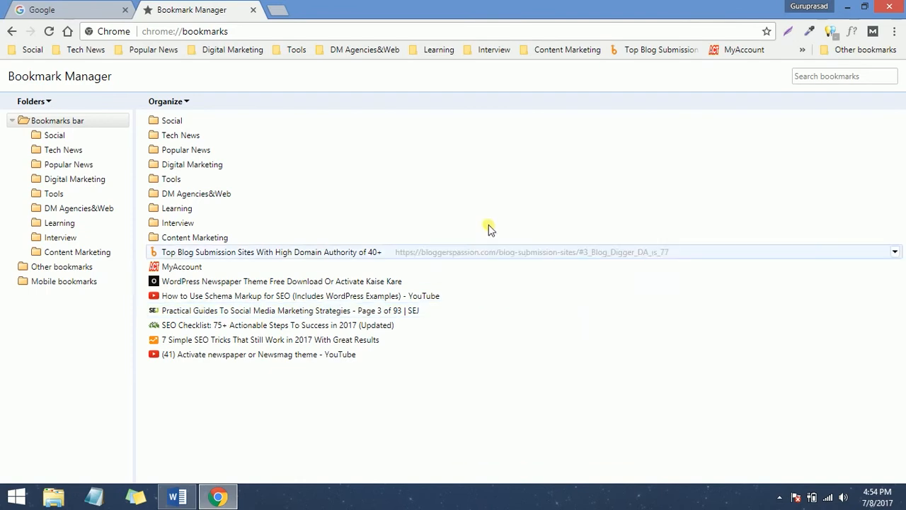
click(253, 9)
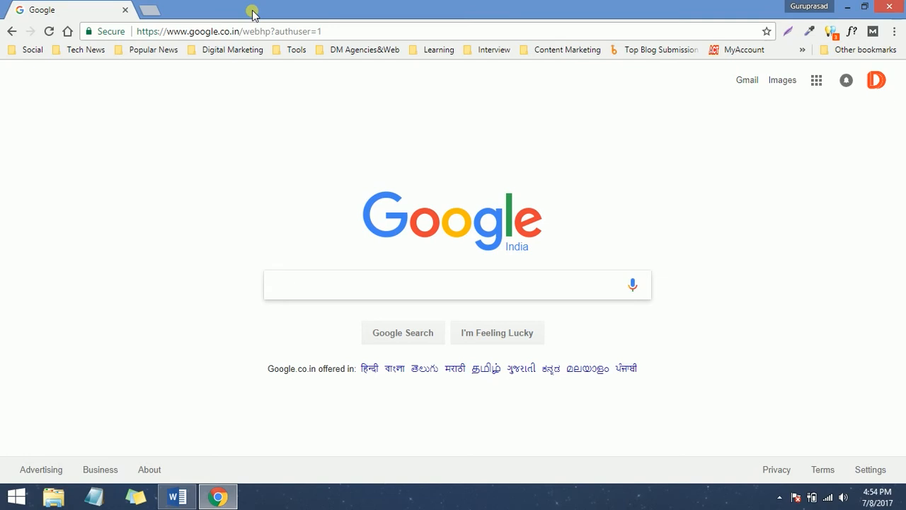
Show Chrome's main menu with its Bookmarks submenu and the import option.
click(458, 285)
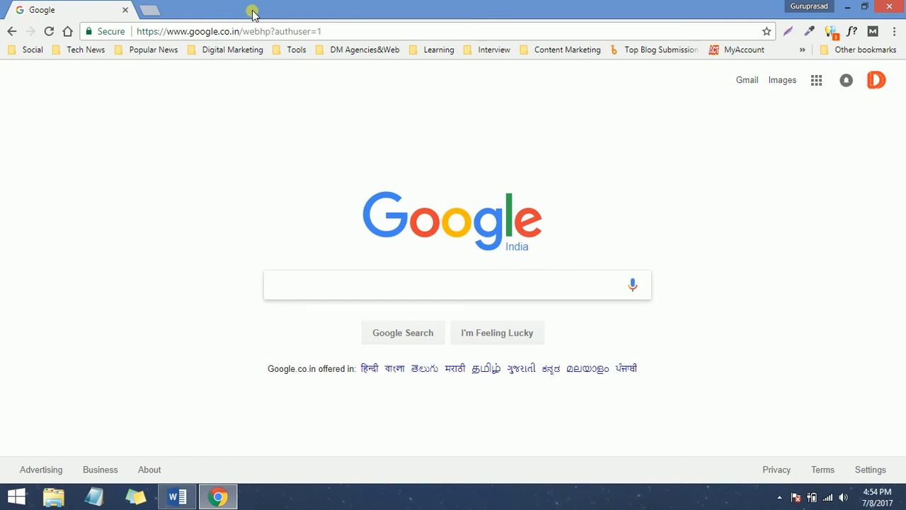
mouse_move(895, 31)
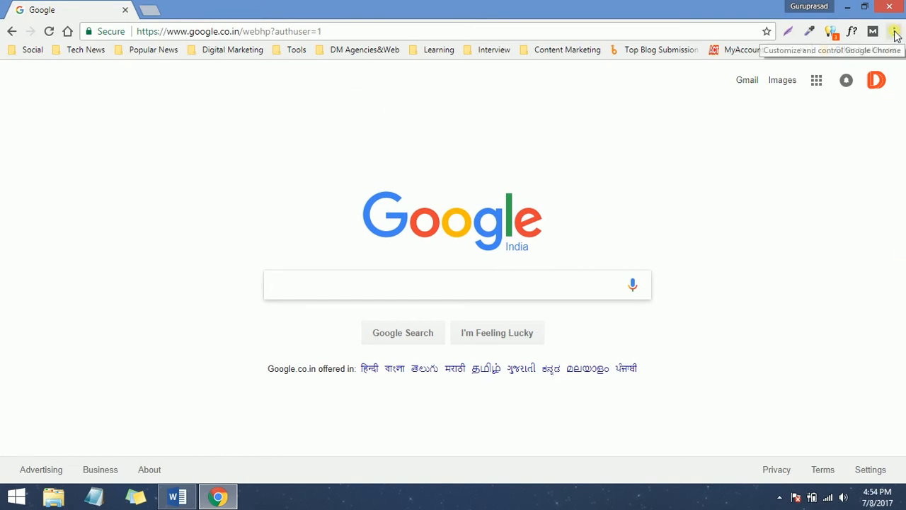
click(894, 32)
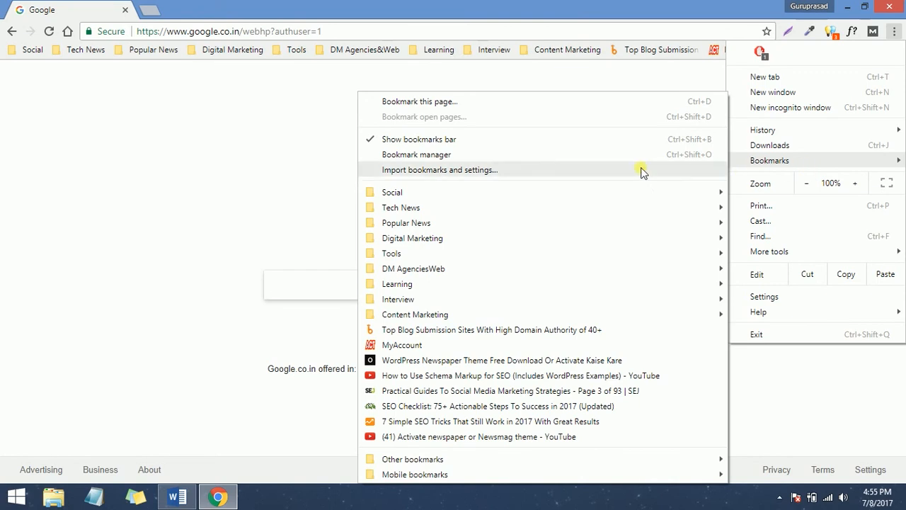
mouse_move(547, 159)
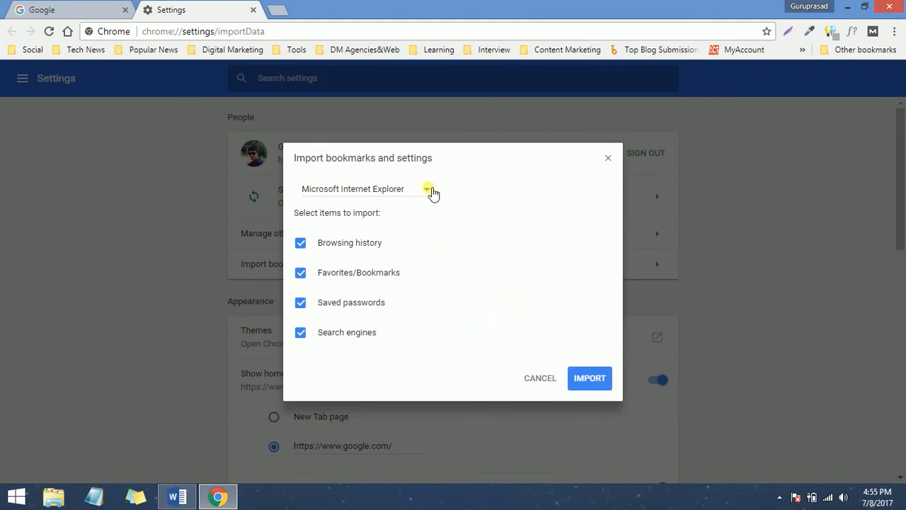
Set the import source to Bookmarks HTML File and open the Desktop file chooser.
click(430, 189)
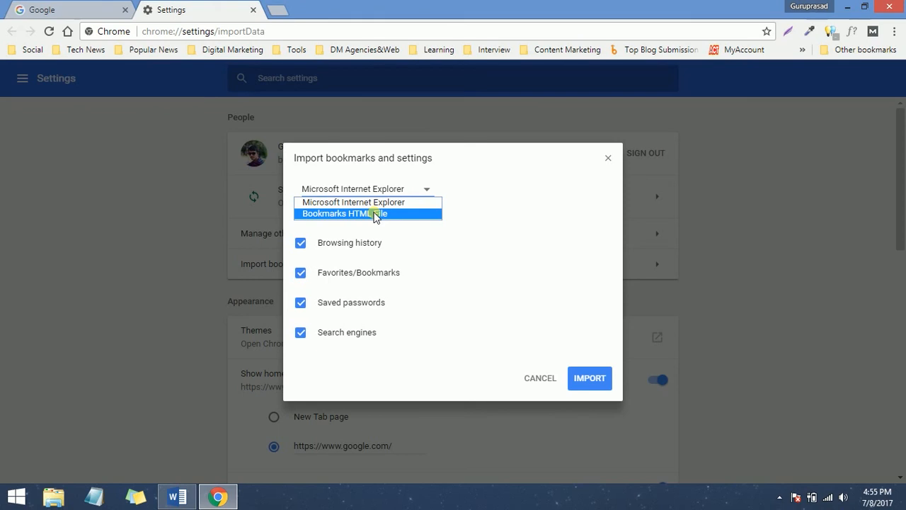
click(345, 214)
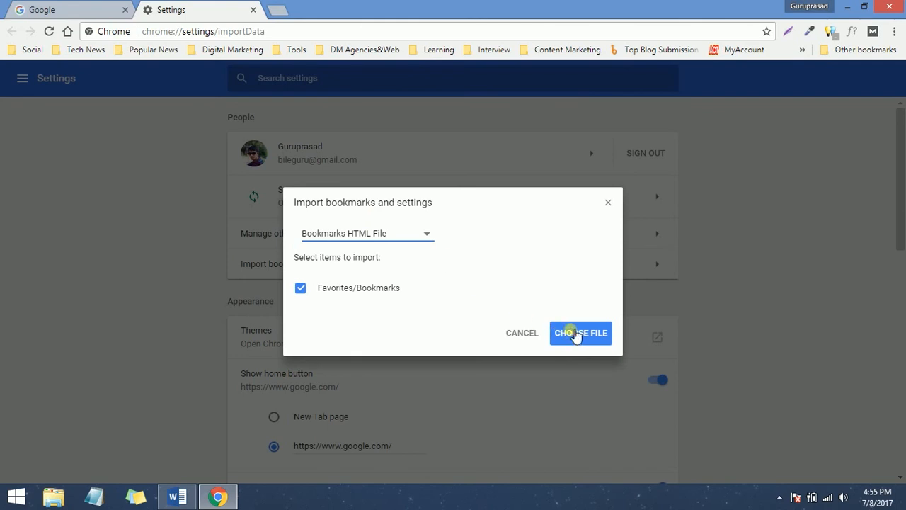
mouse_move(611, 323)
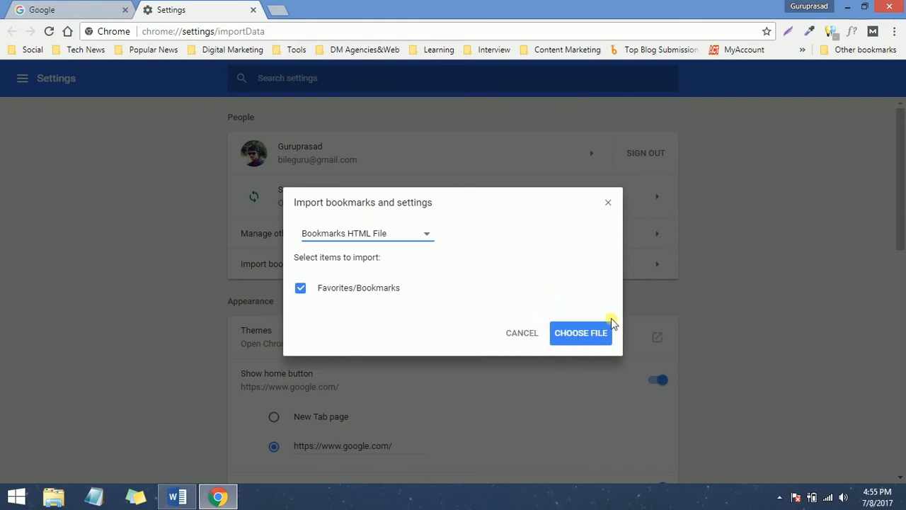
click(580, 332)
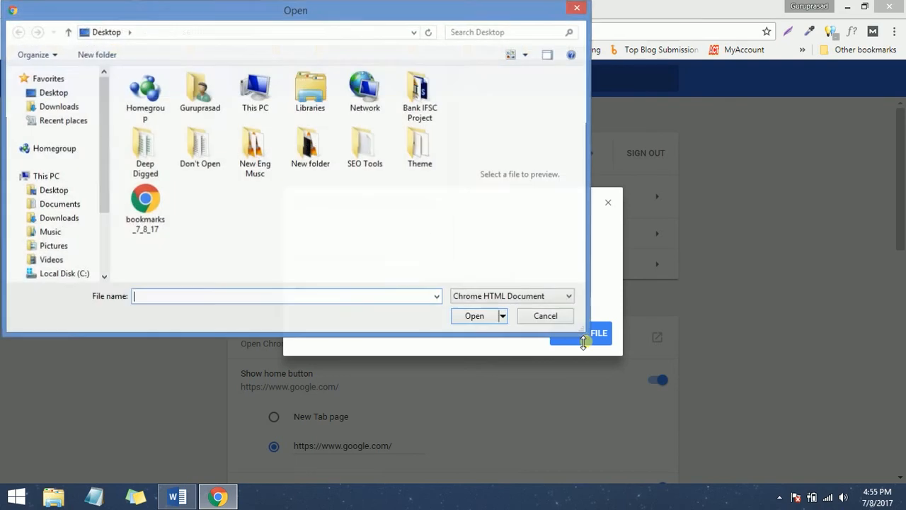
mouse_move(204, 248)
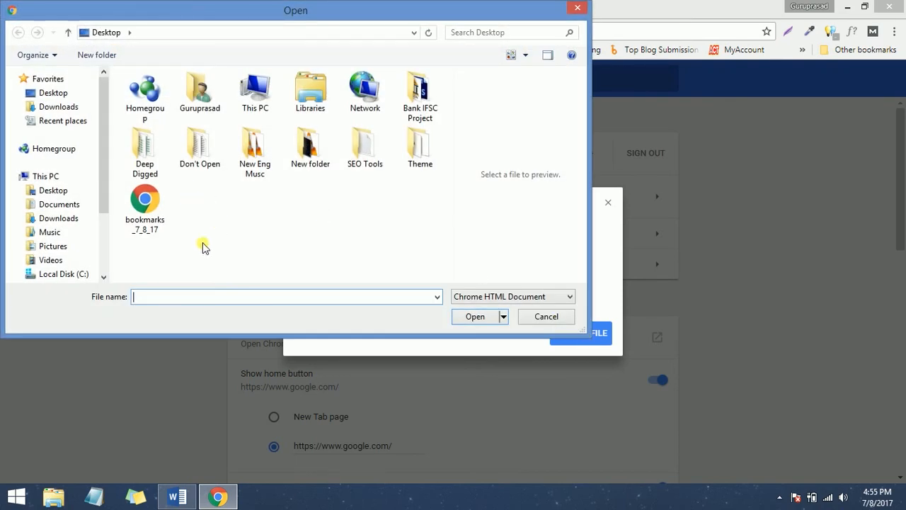
mouse_move(163, 216)
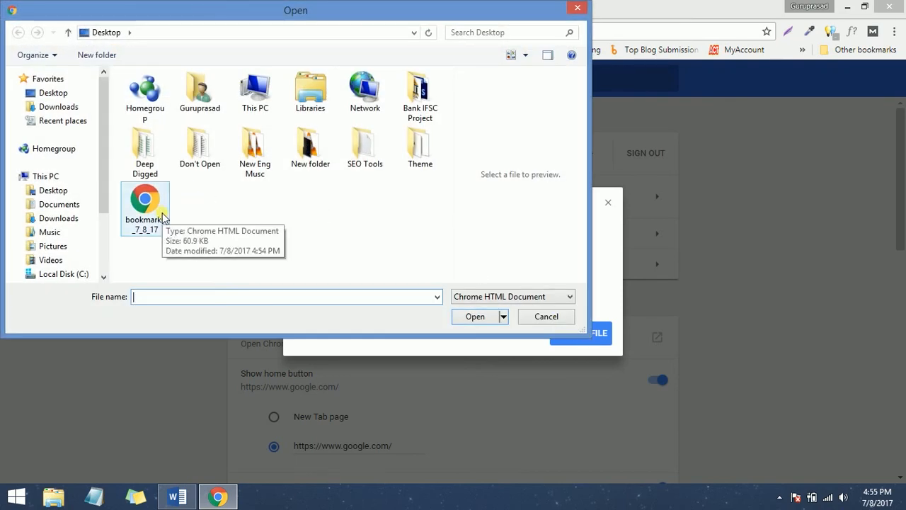
Import bookmarks_7_8_17 from the Desktop.
click(145, 205)
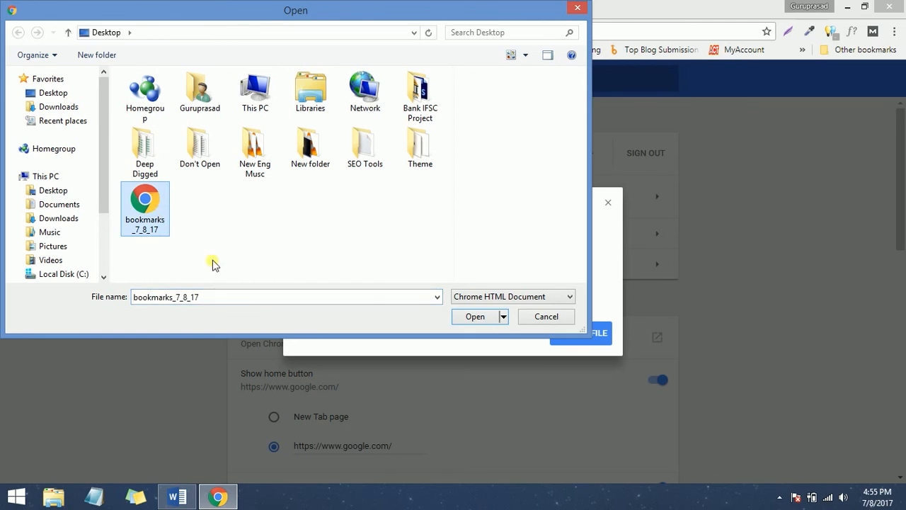
click(475, 317)
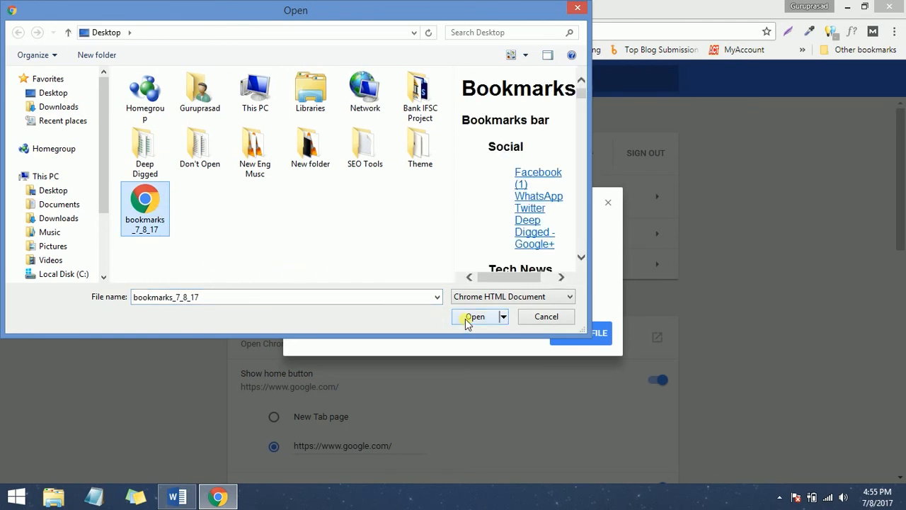
click(476, 317)
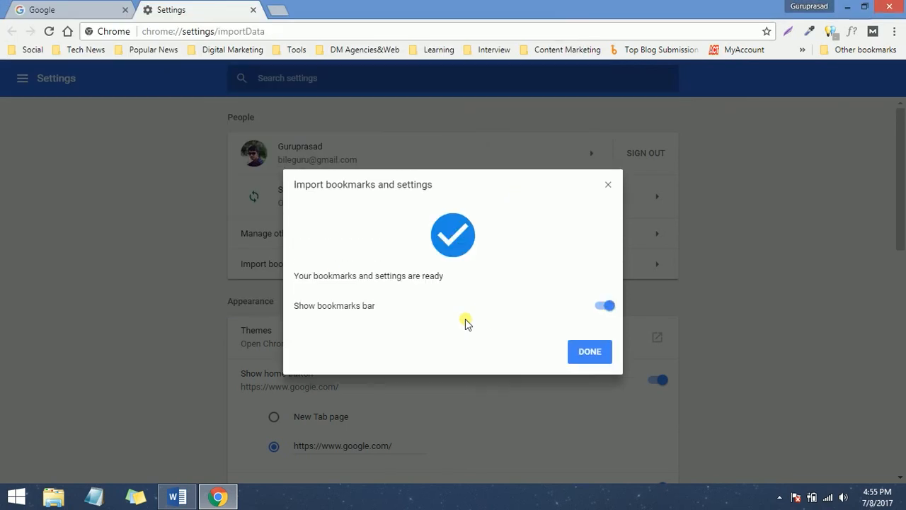
mouse_move(445, 210)
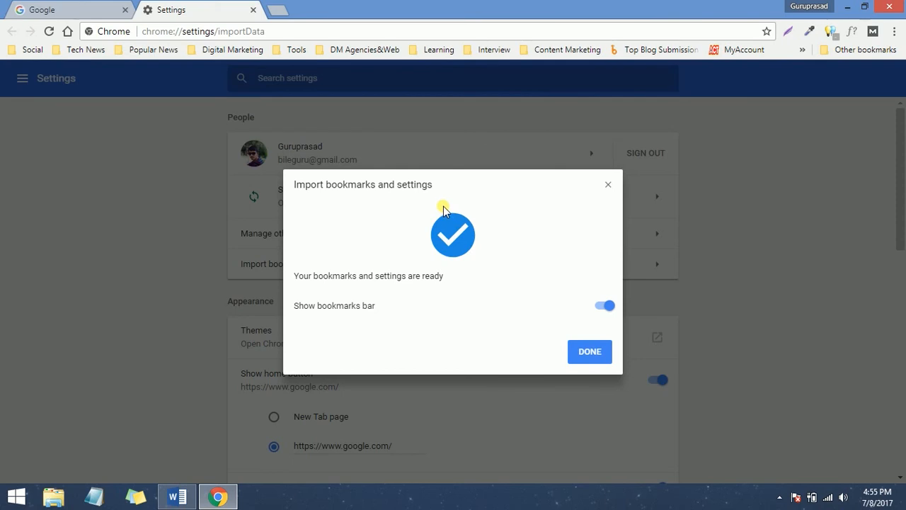
mouse_move(503, 270)
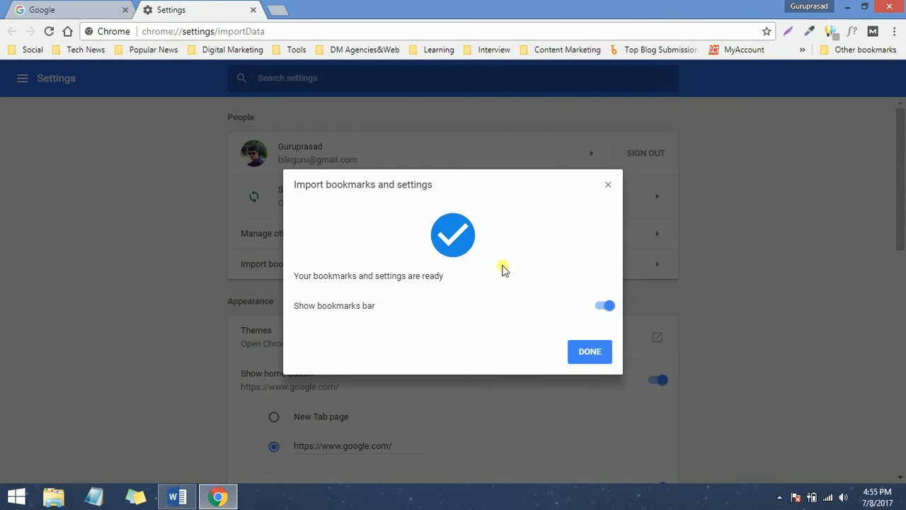
mouse_move(473, 265)
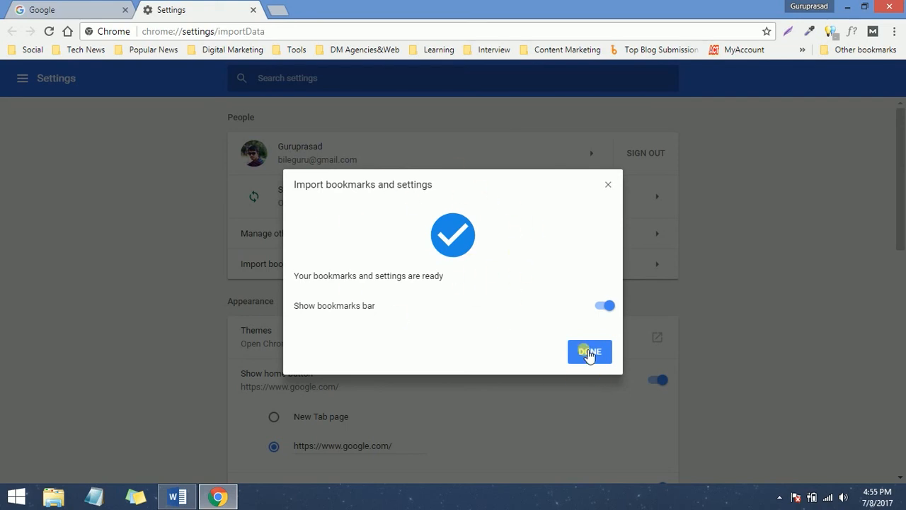
Dismiss the import confirmation with Done and close the Settings tab.
click(590, 351)
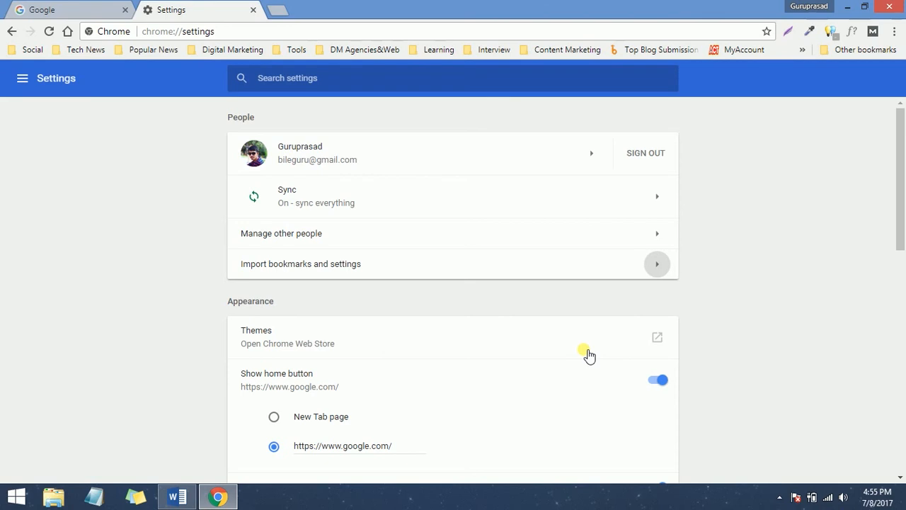
click(253, 10)
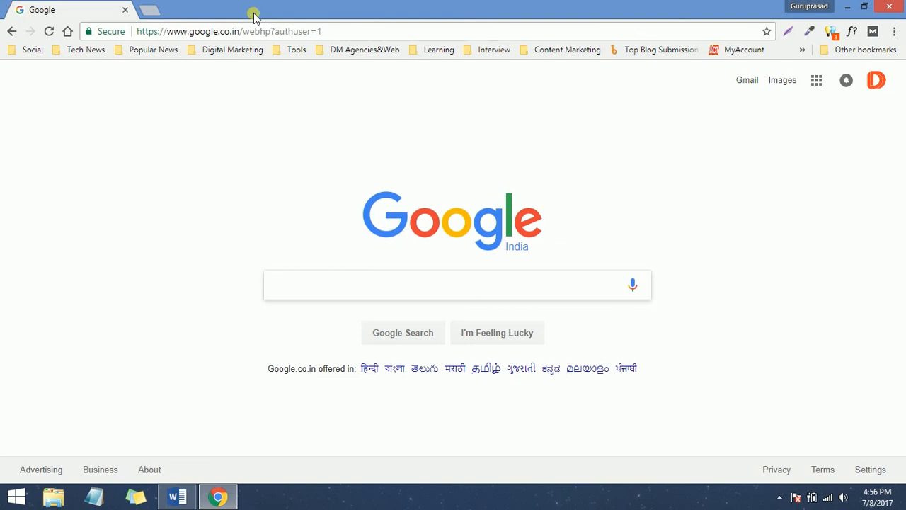
click(453, 285)
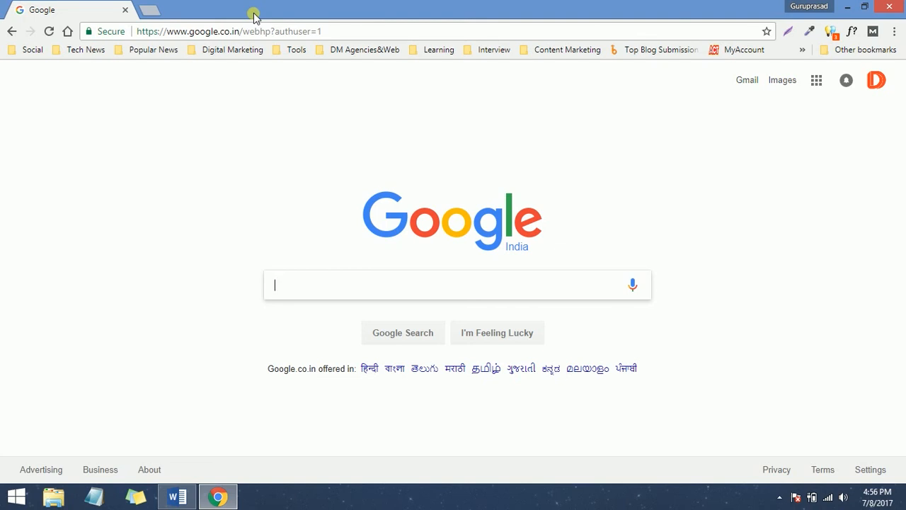